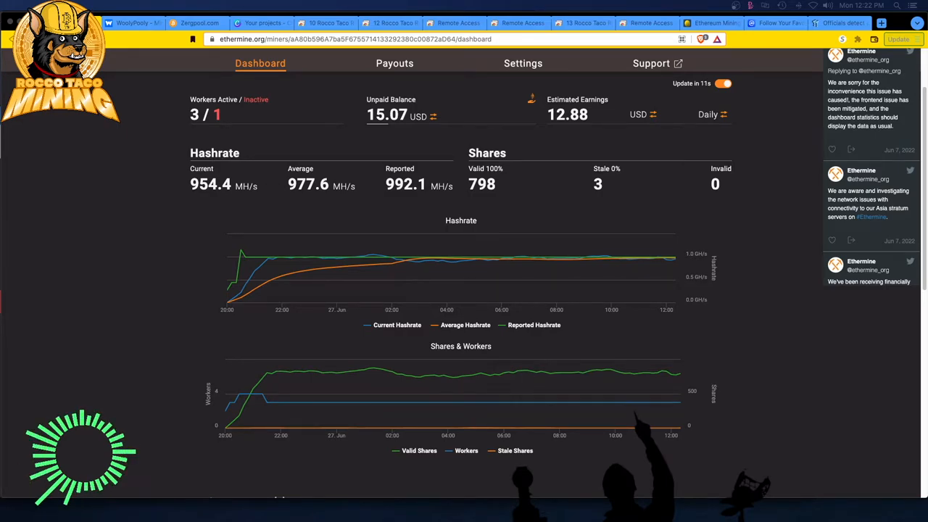
pyautogui.moveTo(56, 296)
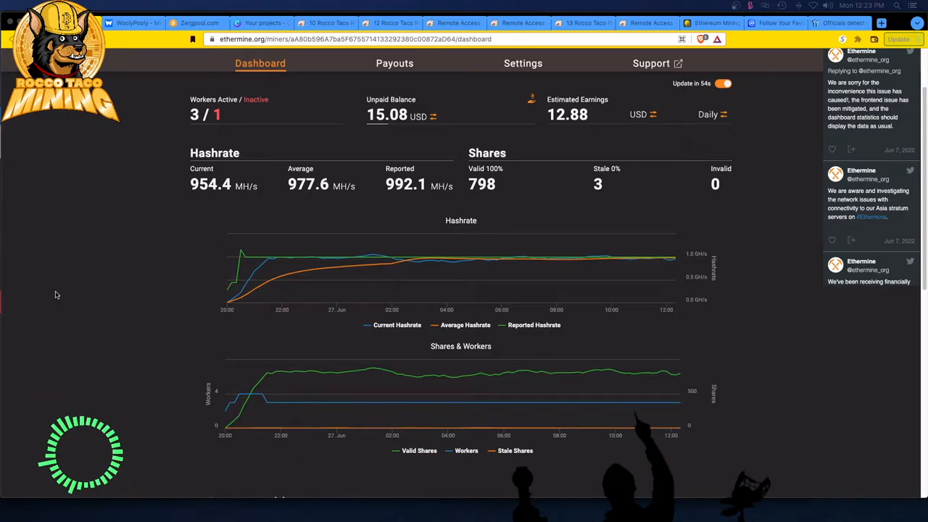
pyautogui.moveTo(122, 277)
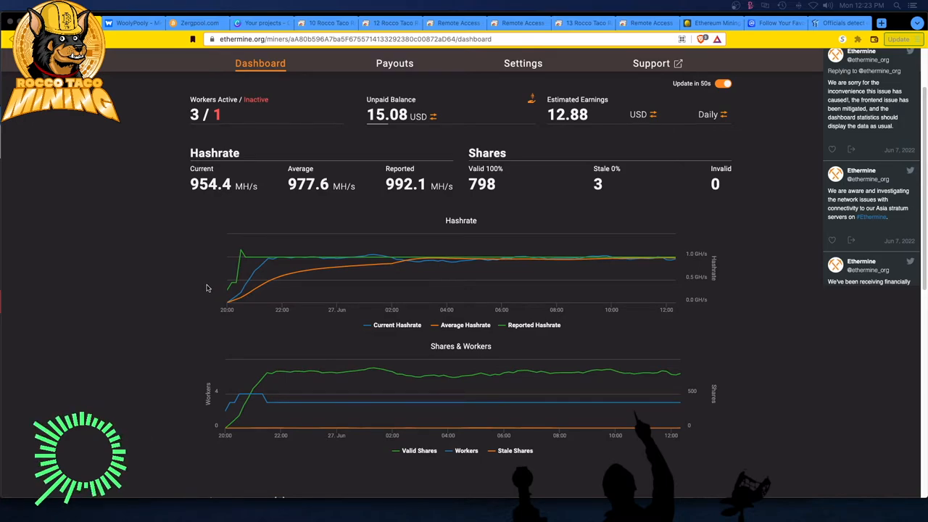
pyautogui.moveTo(244, 321)
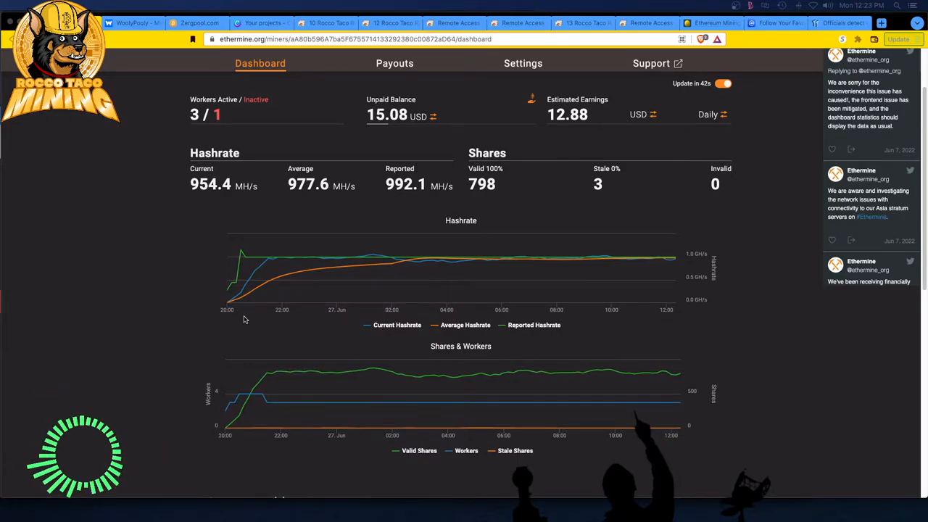
pyautogui.moveTo(232, 307)
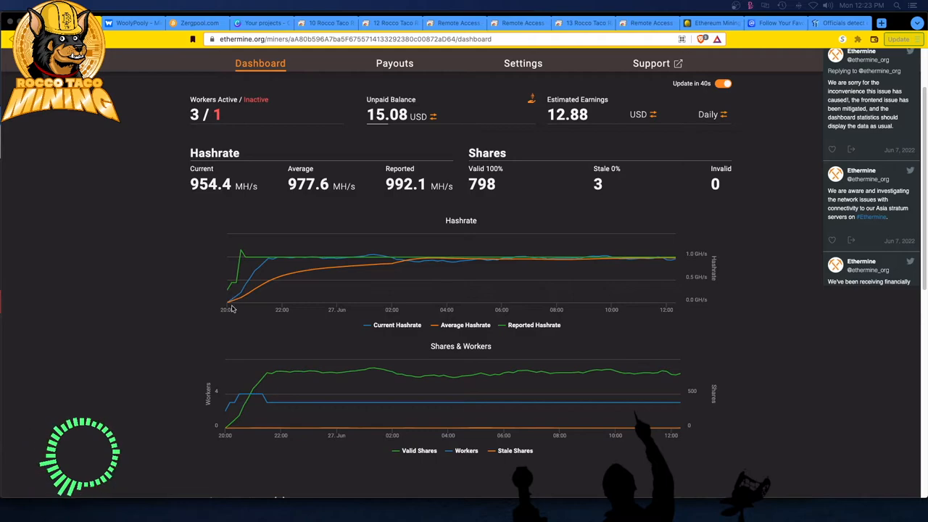
pyautogui.moveTo(155, 290)
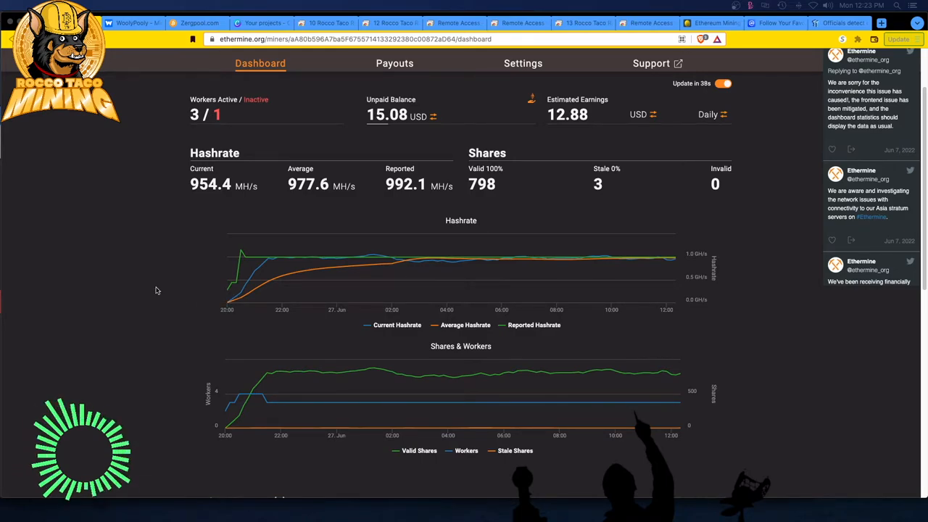
pyautogui.moveTo(180, 283)
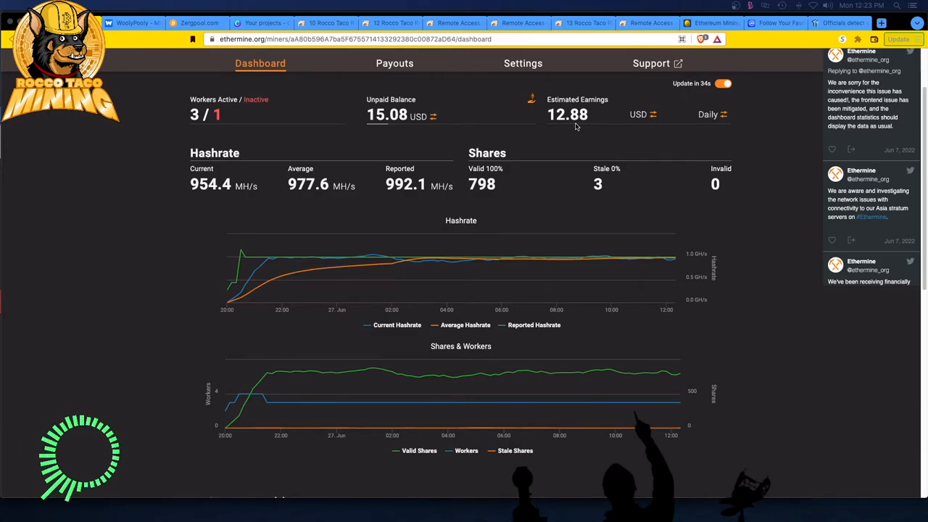
pyautogui.moveTo(618, 119)
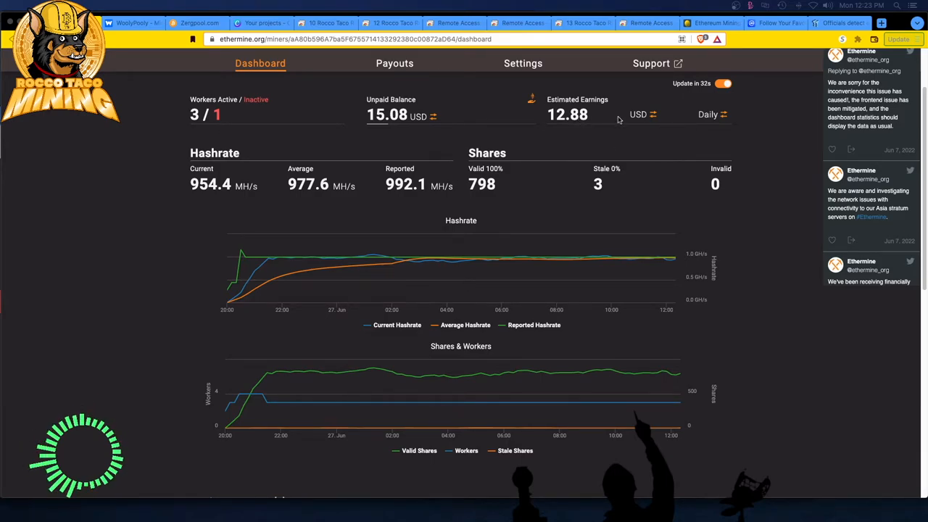
pyautogui.moveTo(635, 118)
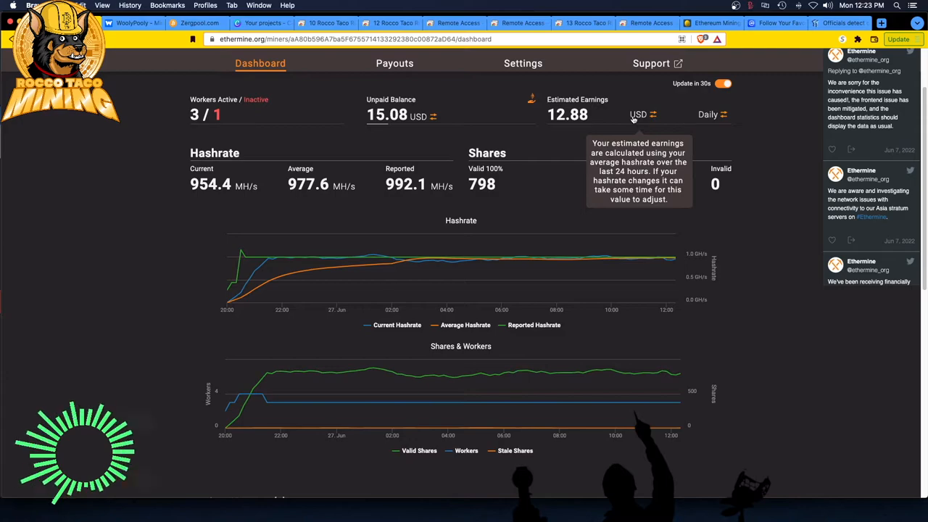
# View the estimated earnings in EUR, then ETH, then weekly figures in USD
pyautogui.click(638, 114)
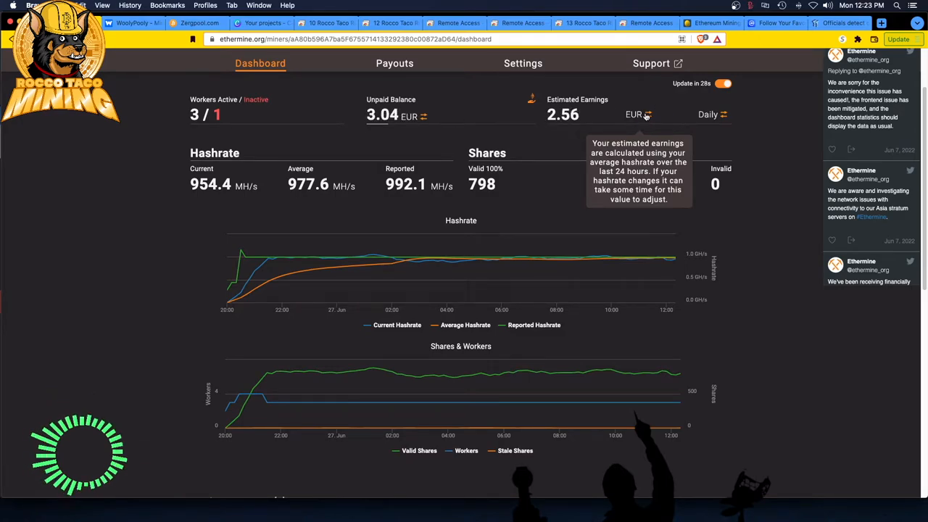
pyautogui.click(646, 113)
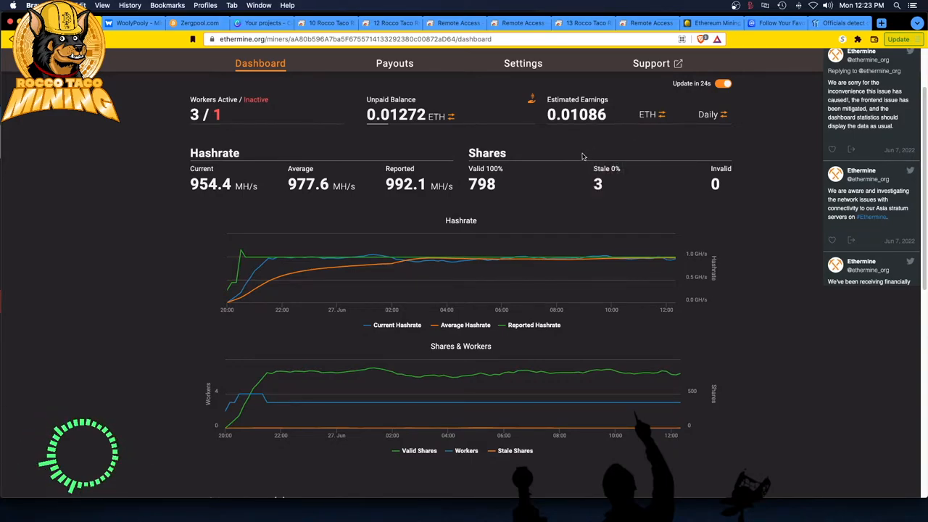
pyautogui.moveTo(522, 183)
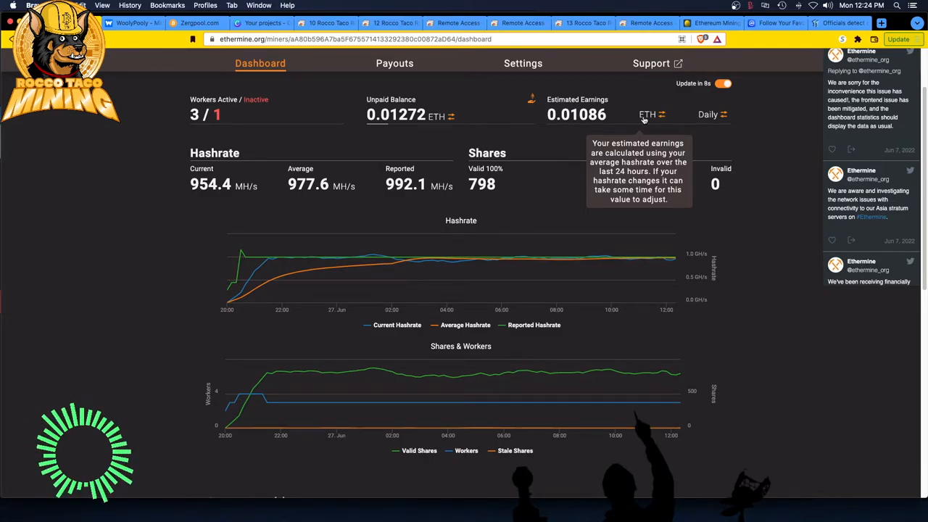
pyautogui.click(708, 113)
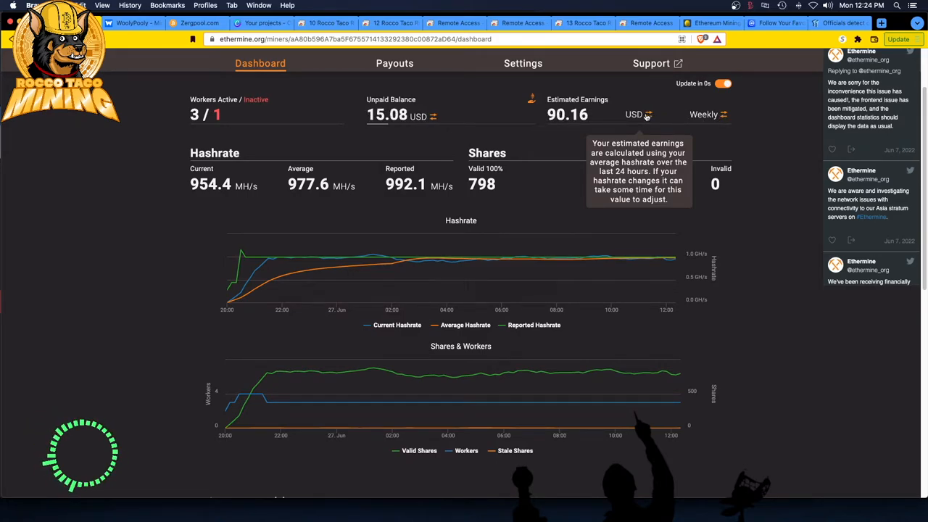
# Convert the earnings to BTC, then return the display to daily ETH
pyautogui.click(646, 115)
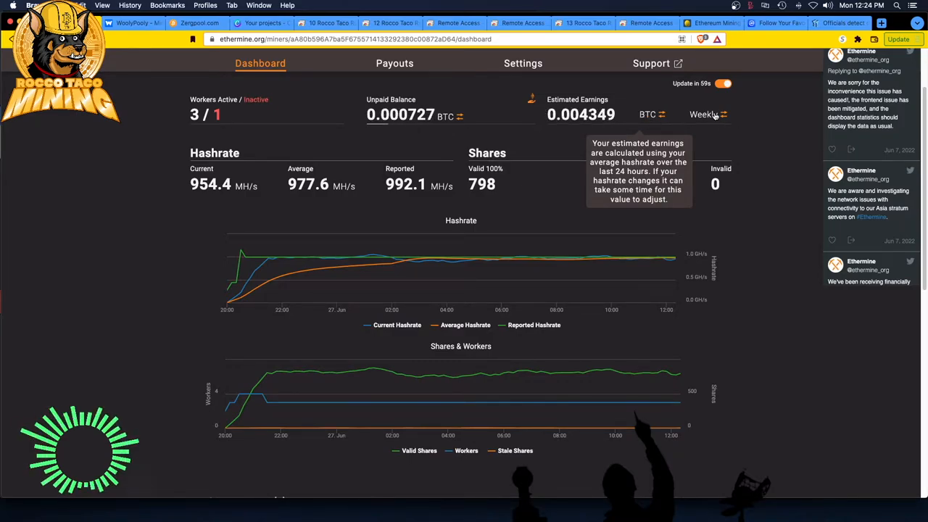
pyautogui.click(707, 113)
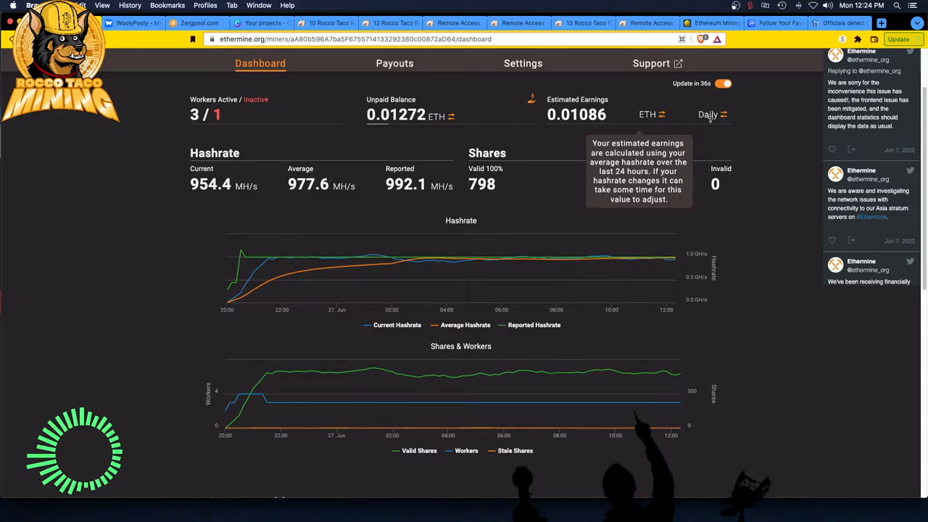
pyautogui.click(708, 115)
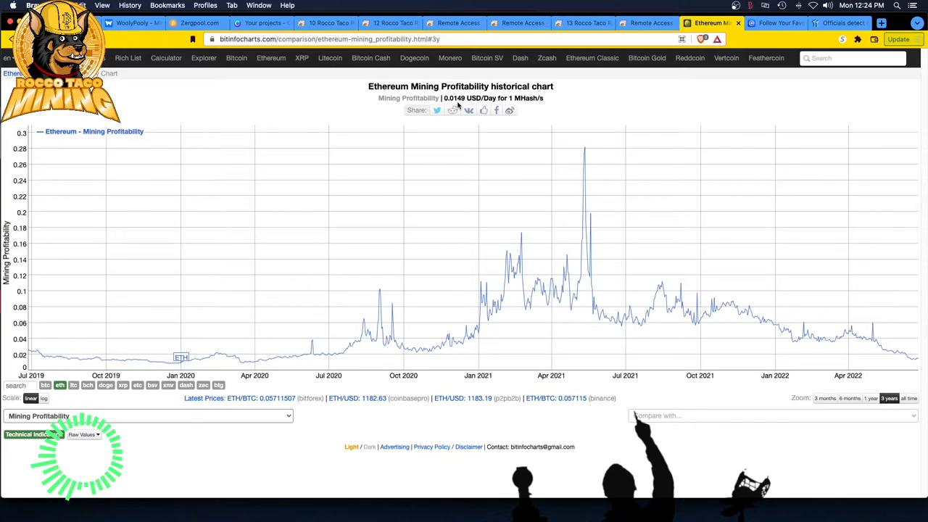
# Show the historical Ethereum mining profitability chart spanning 2019 to 2022
pyautogui.click(825, 397)
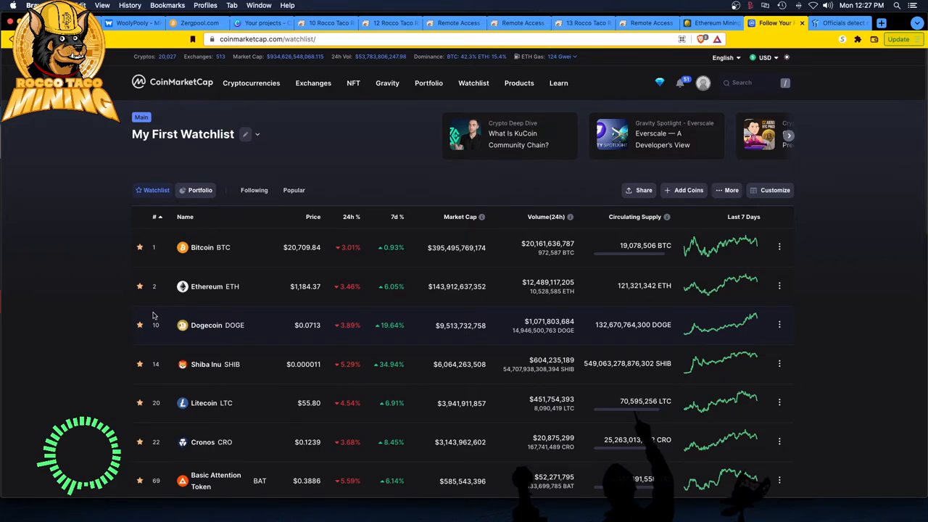
# Switch from the CoinMarketCap watchlist to the TweakTown comet article
pyautogui.click(834, 23)
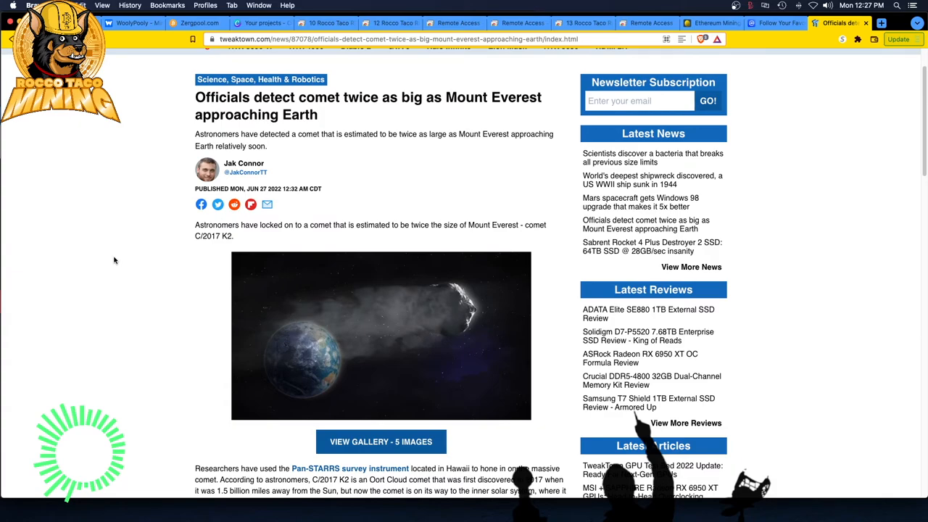